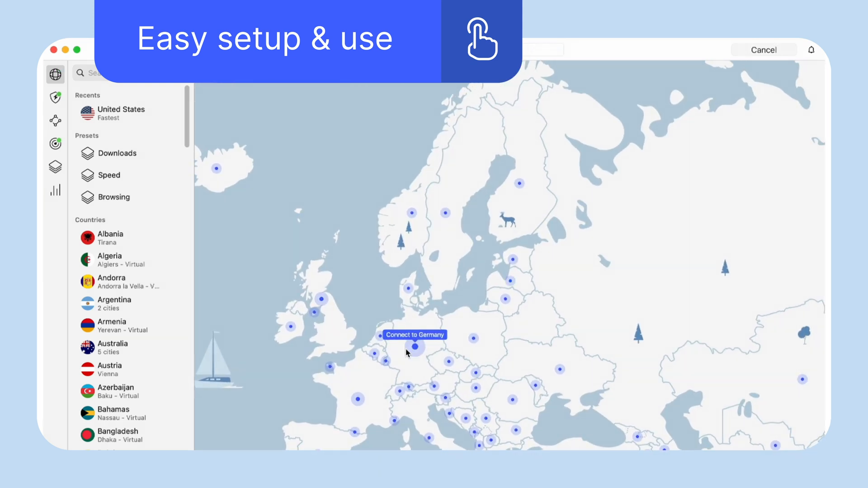
# Connect to a German server from the Germany pin on the map
pyautogui.click(413, 347)
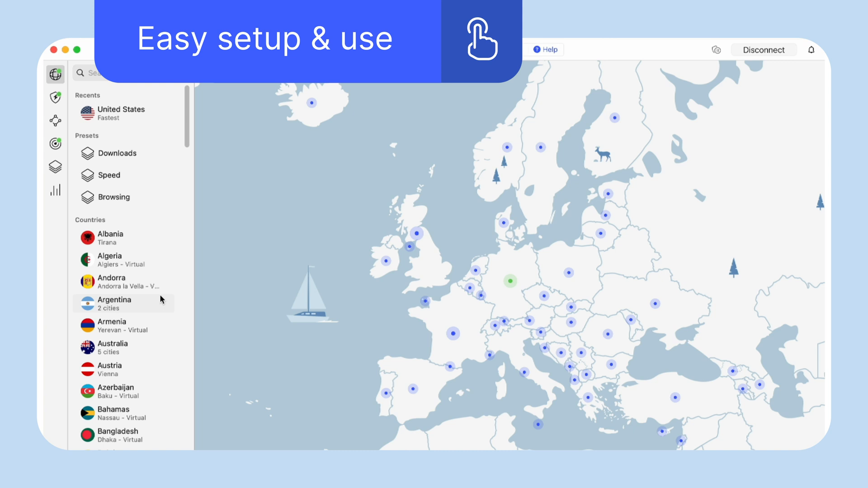
pyautogui.scroll(-3)
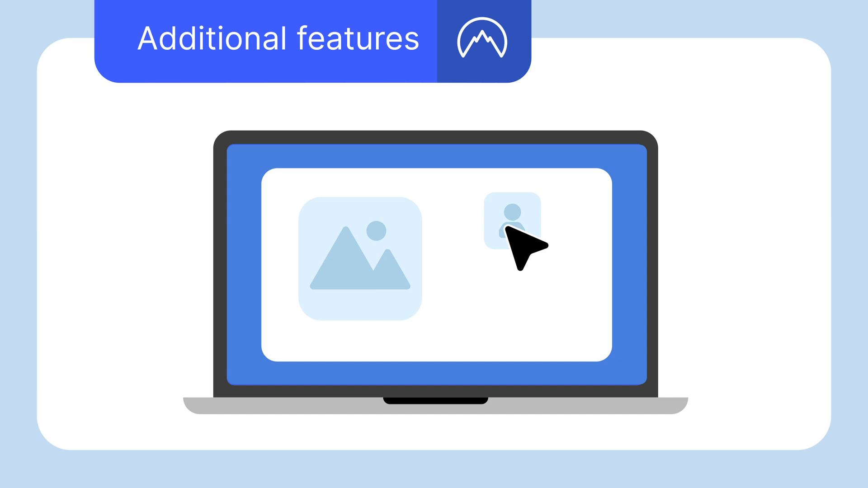
# Advance to the Additional features slide with the warning alert over a webpage
pyautogui.click(509, 230)
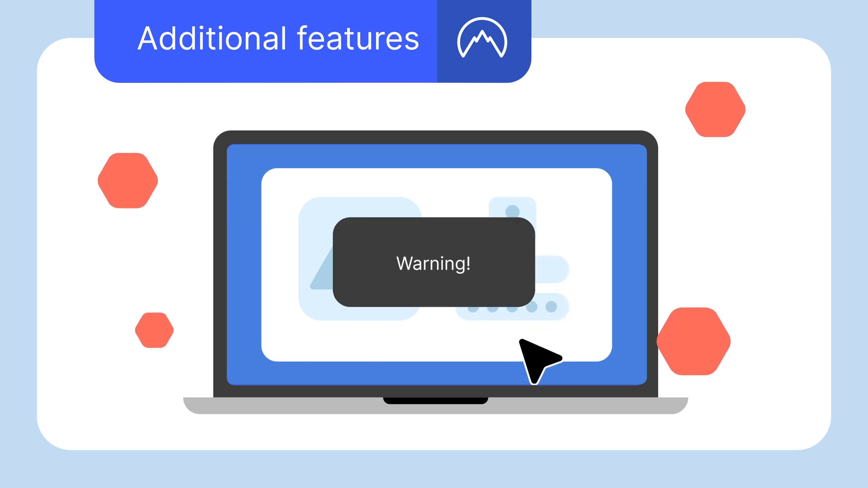